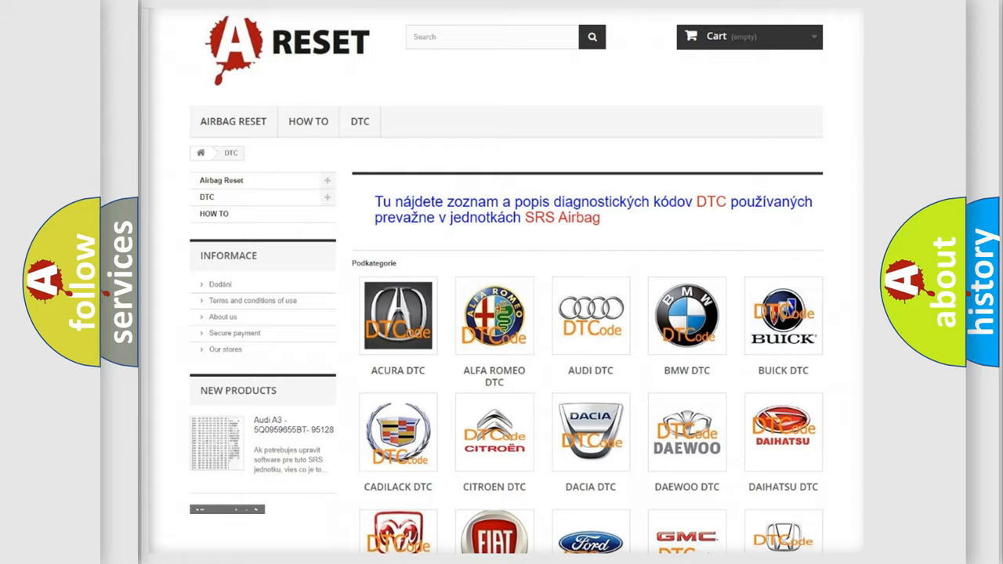
- Scroll down the DTC catalogue page to reach the GMC section
{"action": "scroll", "scroll_direction": "down", "scroll_amount": 3}
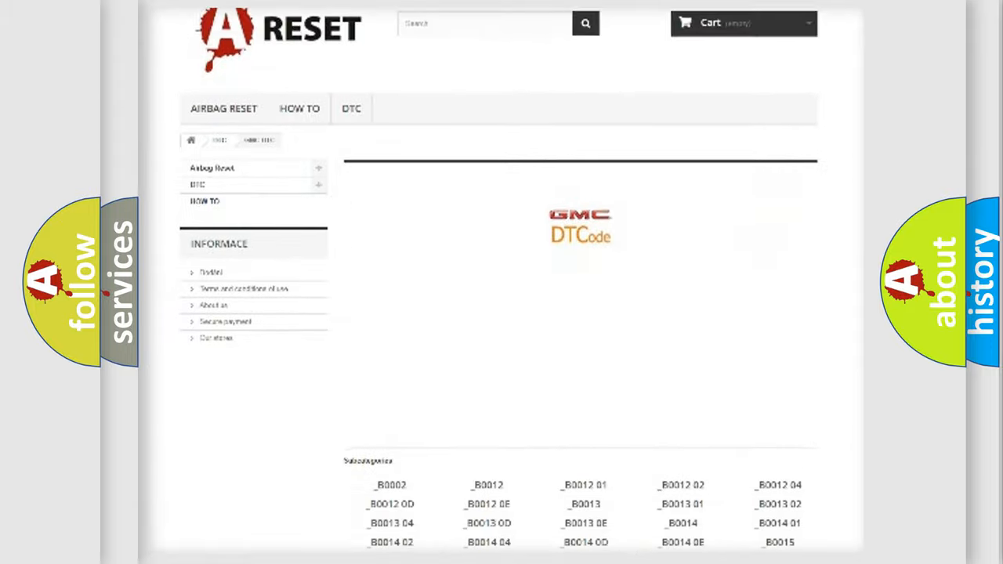
{"action": "scroll", "scroll_direction": "down", "scroll_amount": 3}
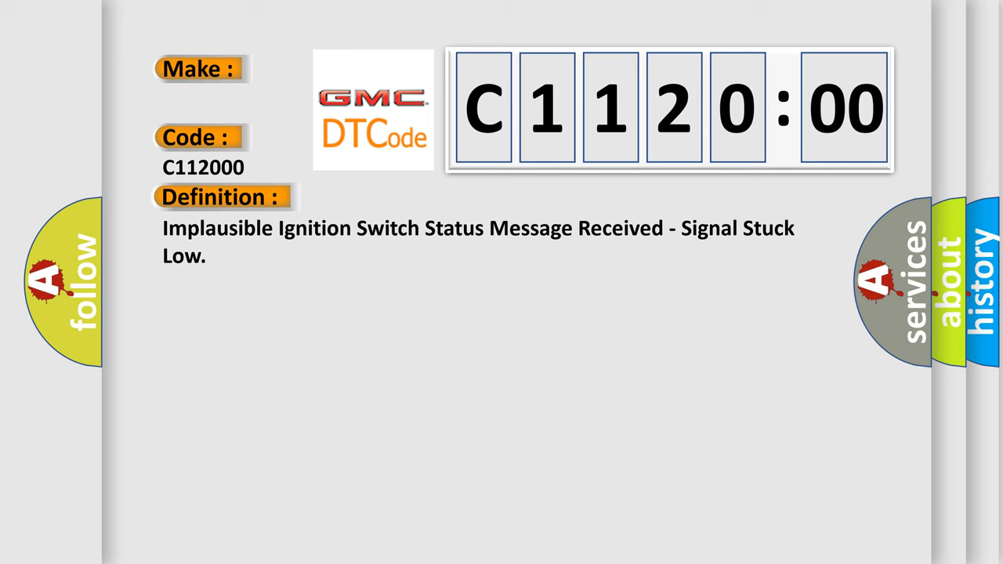
- View the C112000 Description (BCM ignition circuit monitoring), then its Cause (run-start circuit open or grounded)
{"action": "left_click", "coordinate": [408, 197]}
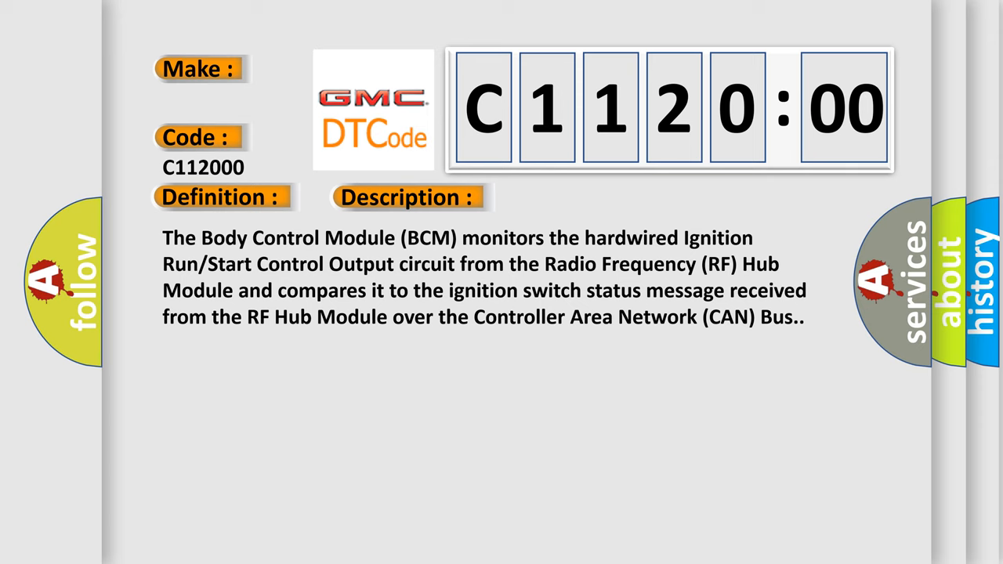
{"action": "left_click", "coordinate": [574, 197]}
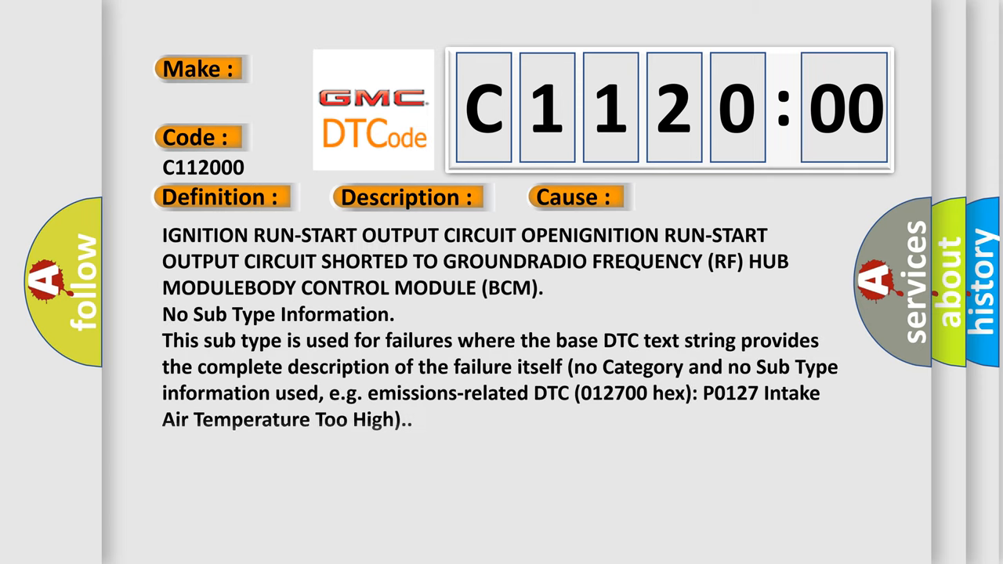